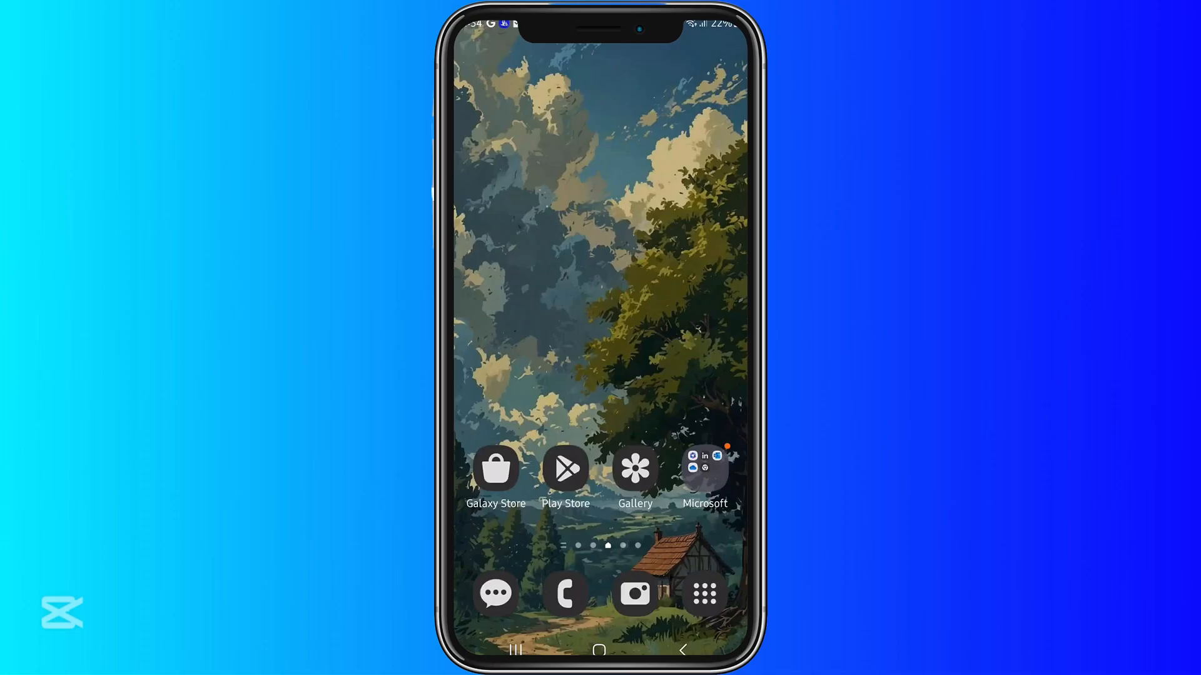
# - Open the Android app drawer showing the app folders and the X app
pyautogui.click(704, 594)
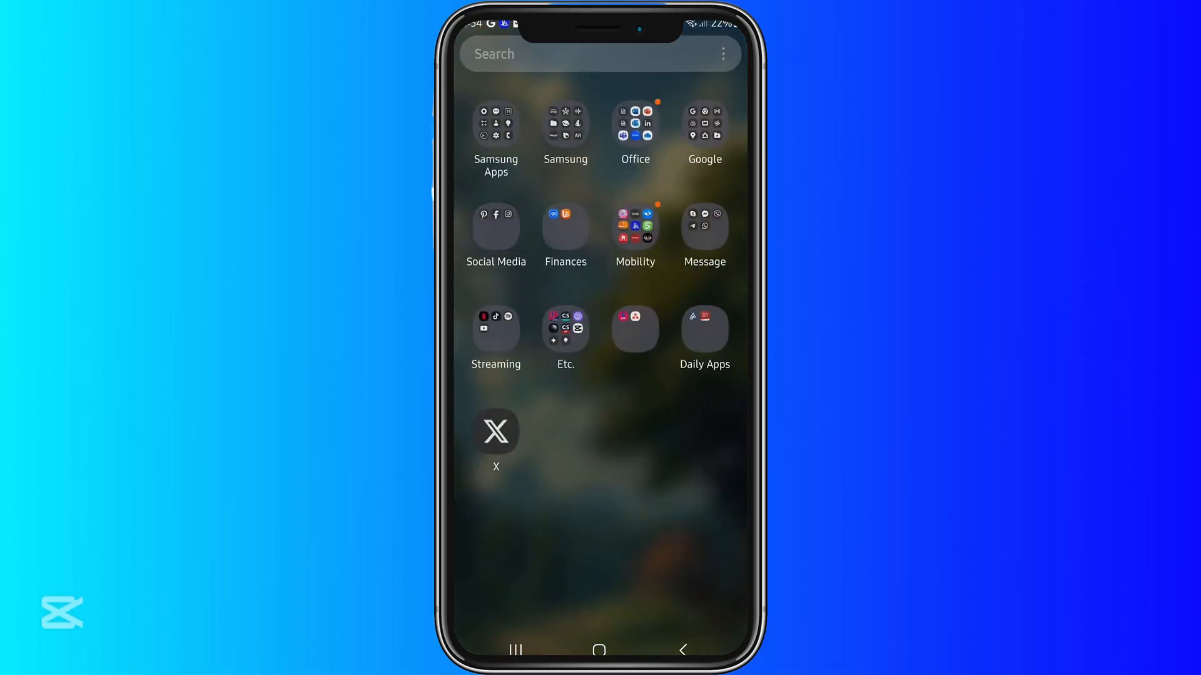
# - Launch X and browse the For you home feed
pyautogui.click(495, 430)
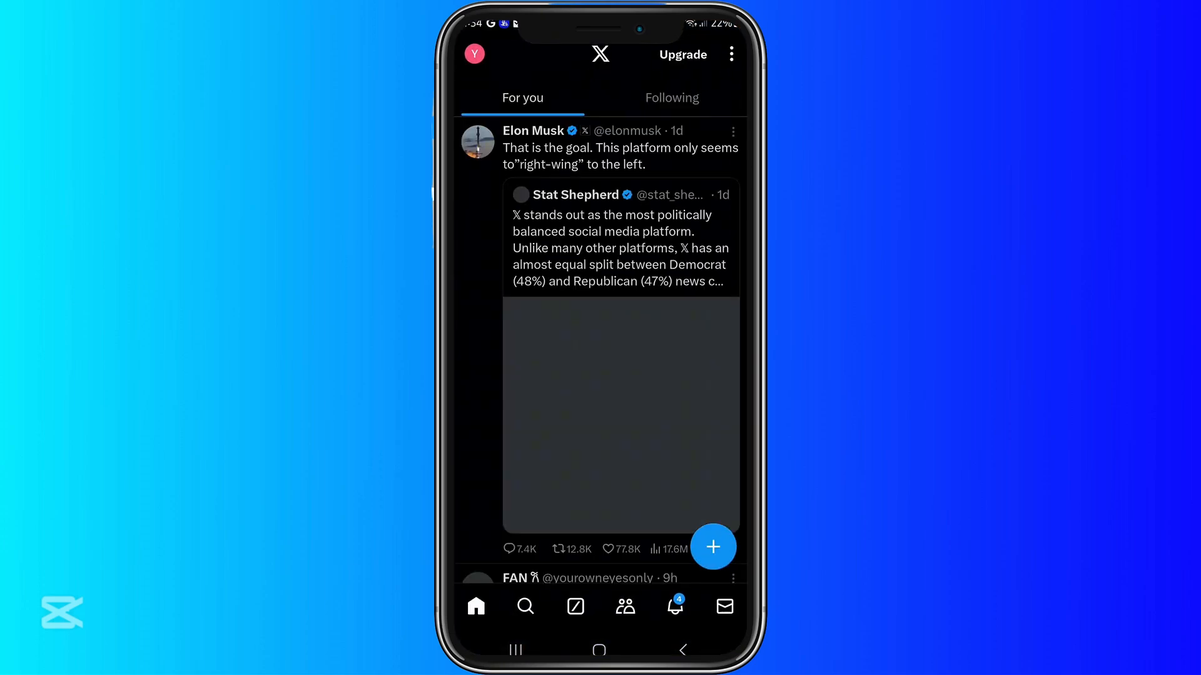
pyautogui.scroll(-3)
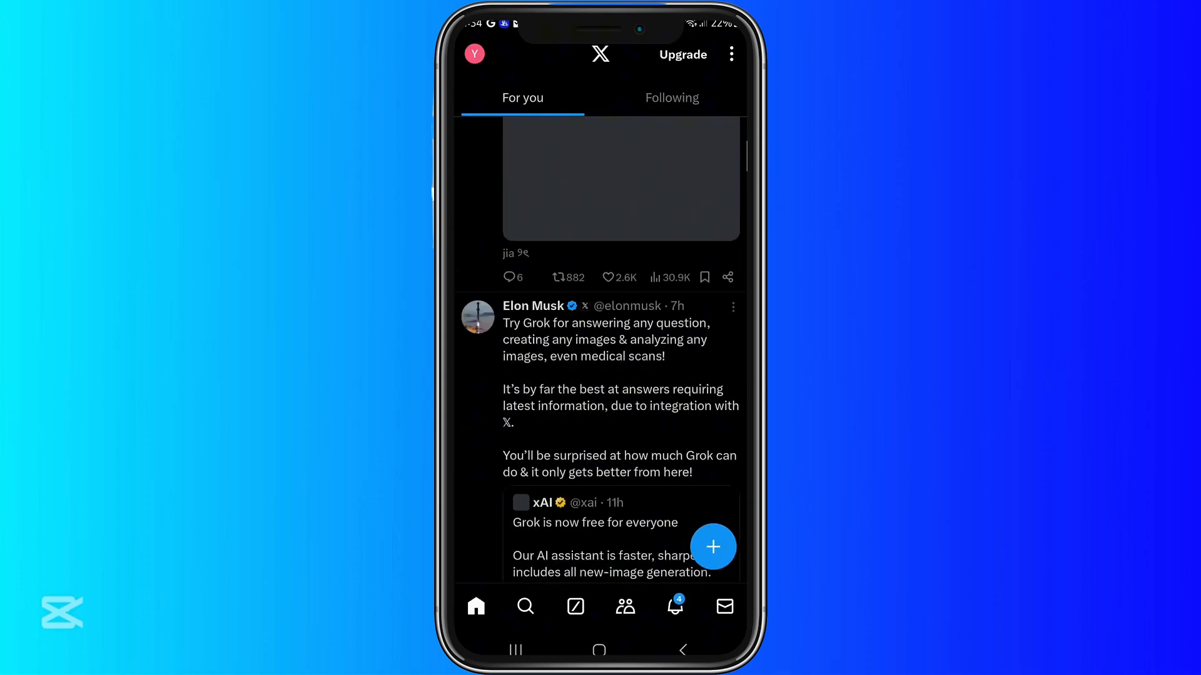
pyautogui.scroll(-3)
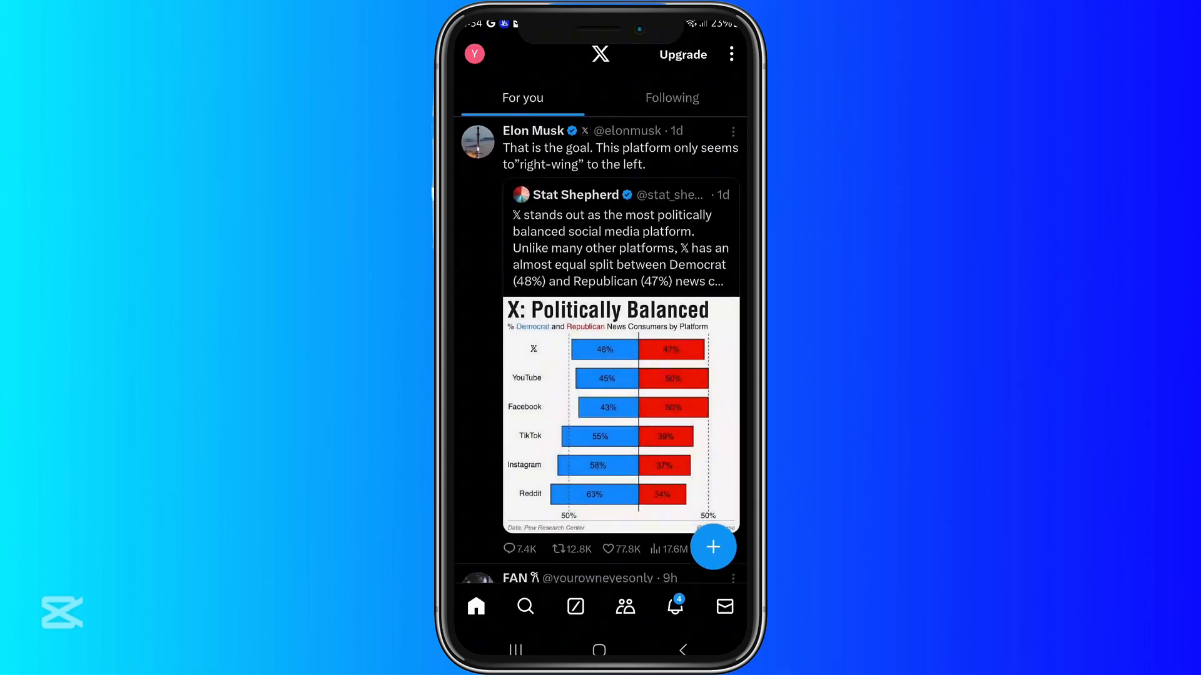
# - Start a live broadcast from the compose button, reaching the LIVE camera preview
pyautogui.click(713, 547)
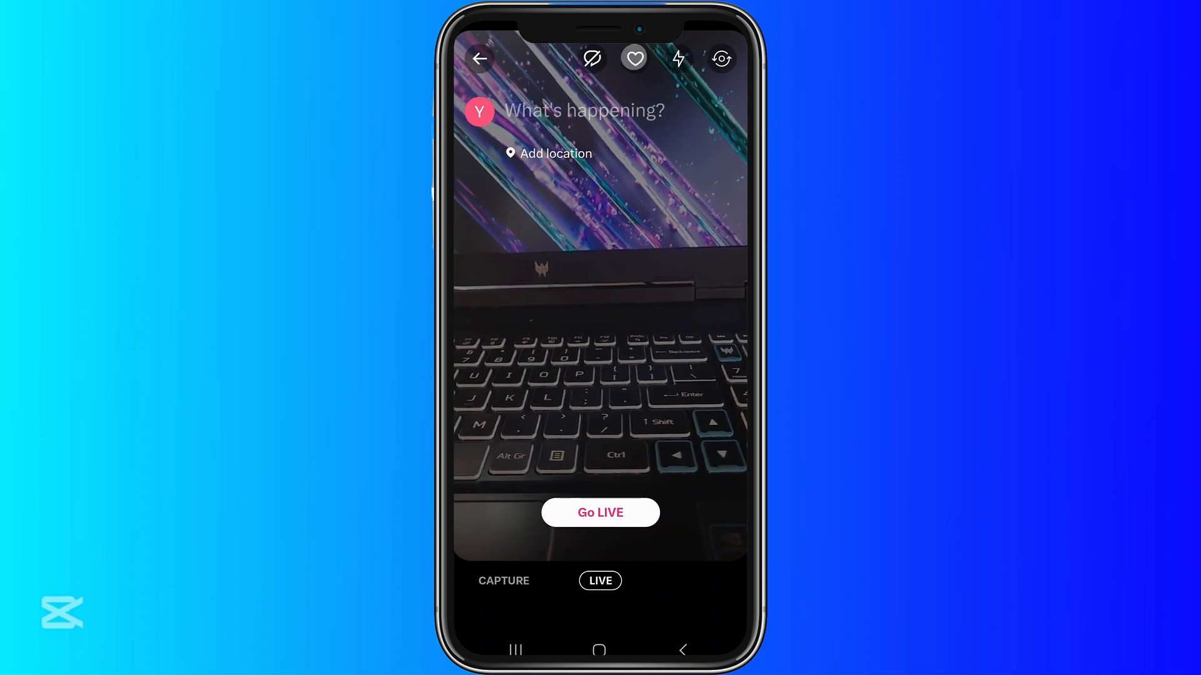
# - Disable viewer hearts and camera flash, then begin the broadcast caption
pyautogui.click(634, 57)
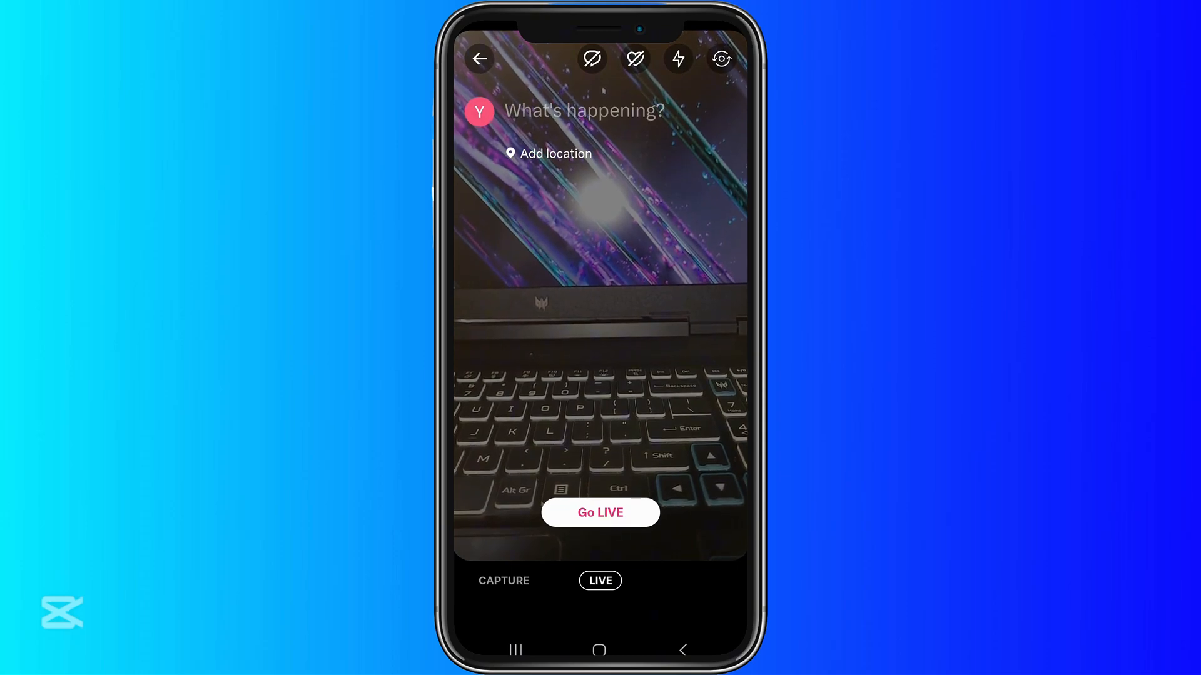
pyautogui.click(677, 59)
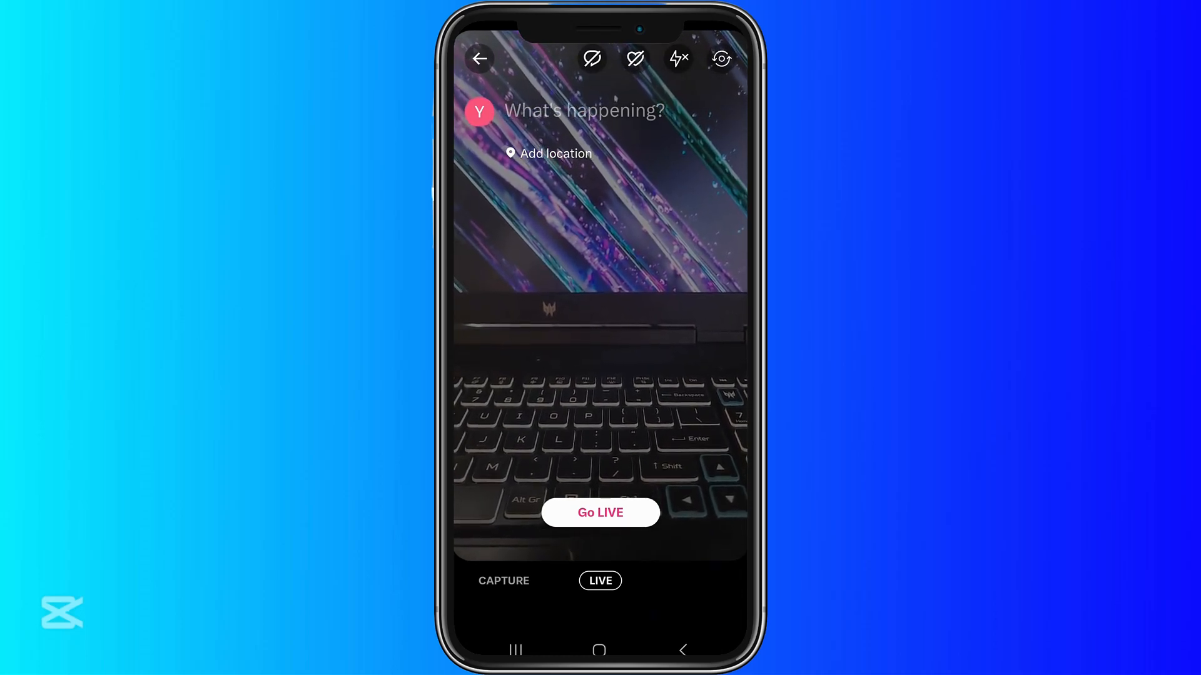
pyautogui.click(583, 110)
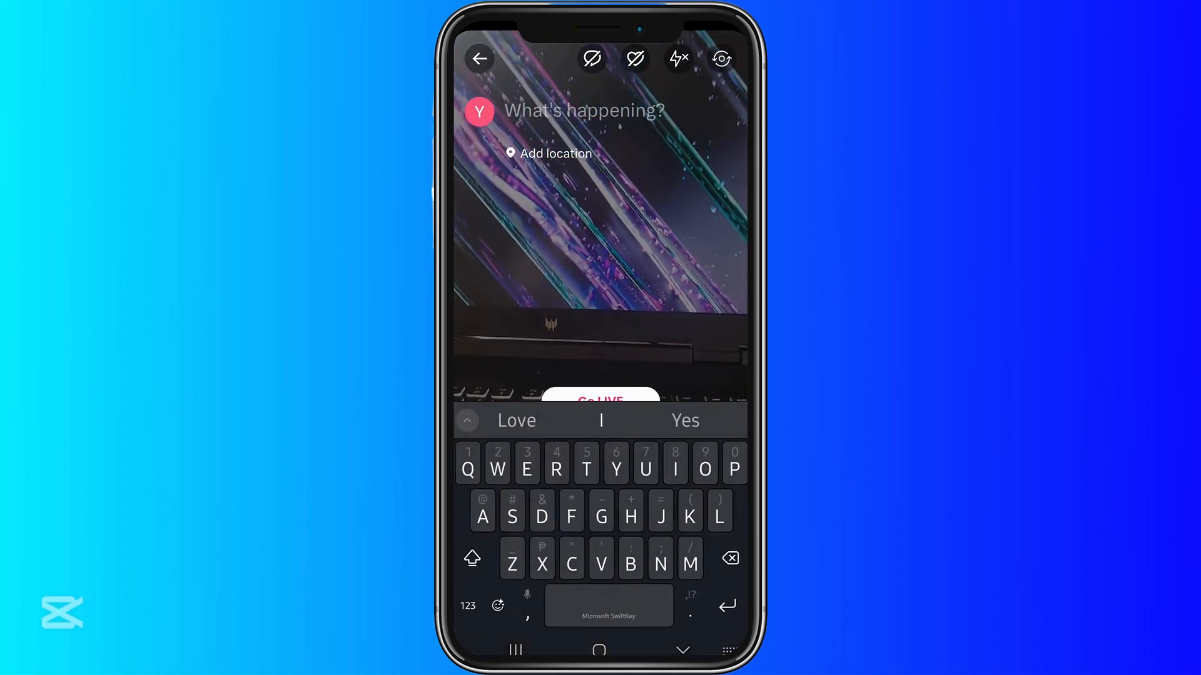
# - Caption the broadcast 'Tutorial' and request adding a location
pyautogui.write('G')
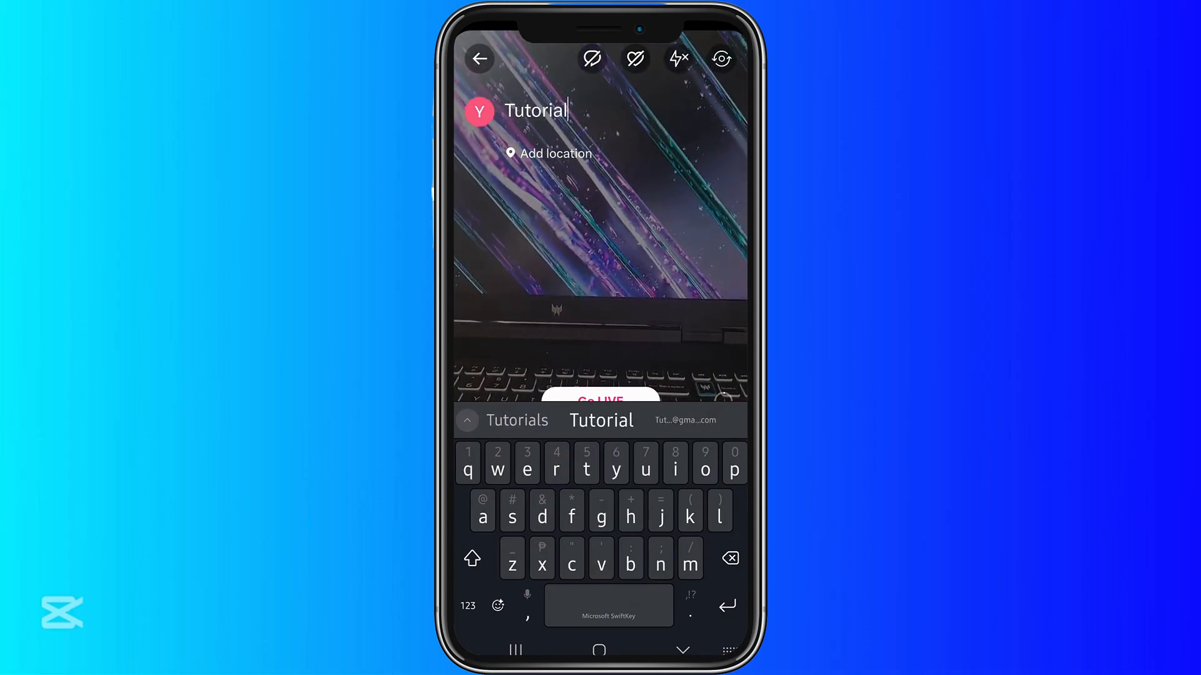
pyautogui.click(548, 152)
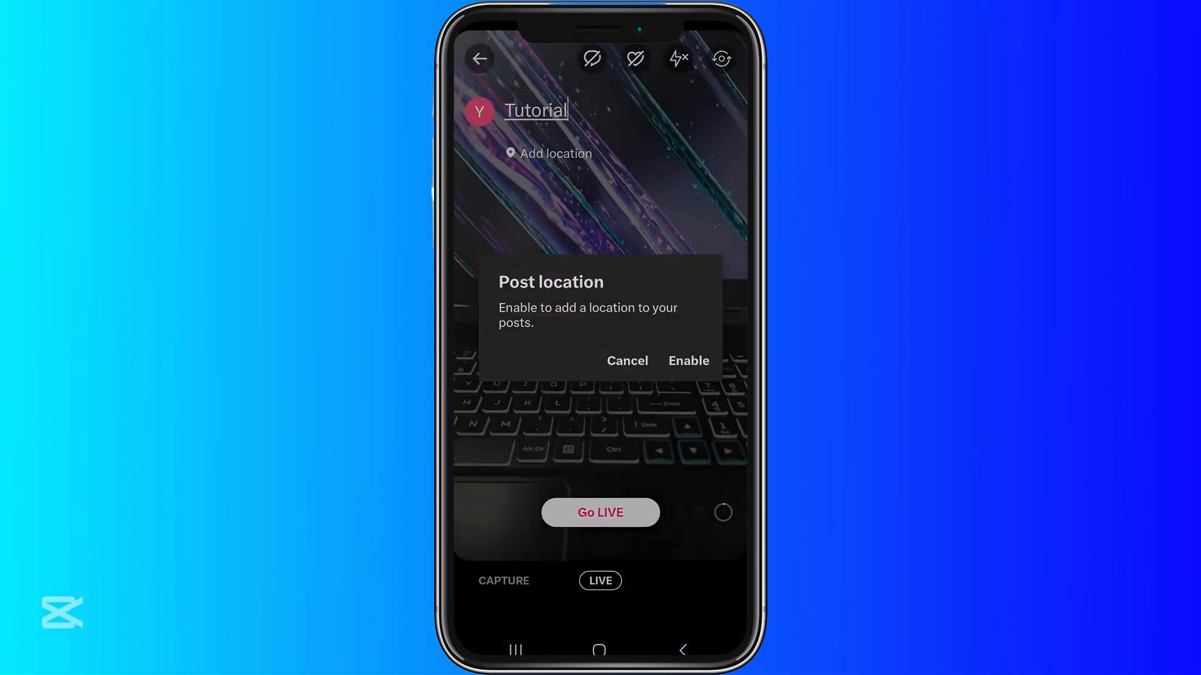
# - Enable post location and answer the precise location permission prompt
pyautogui.click(688, 361)
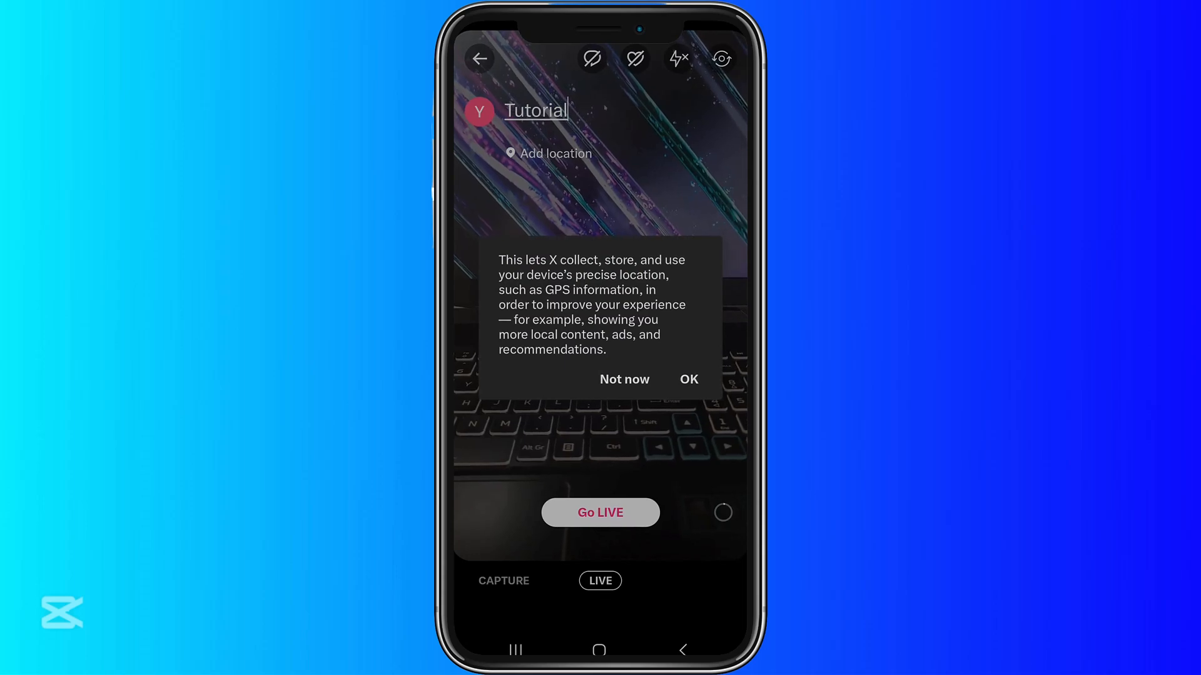
pyautogui.click(688, 379)
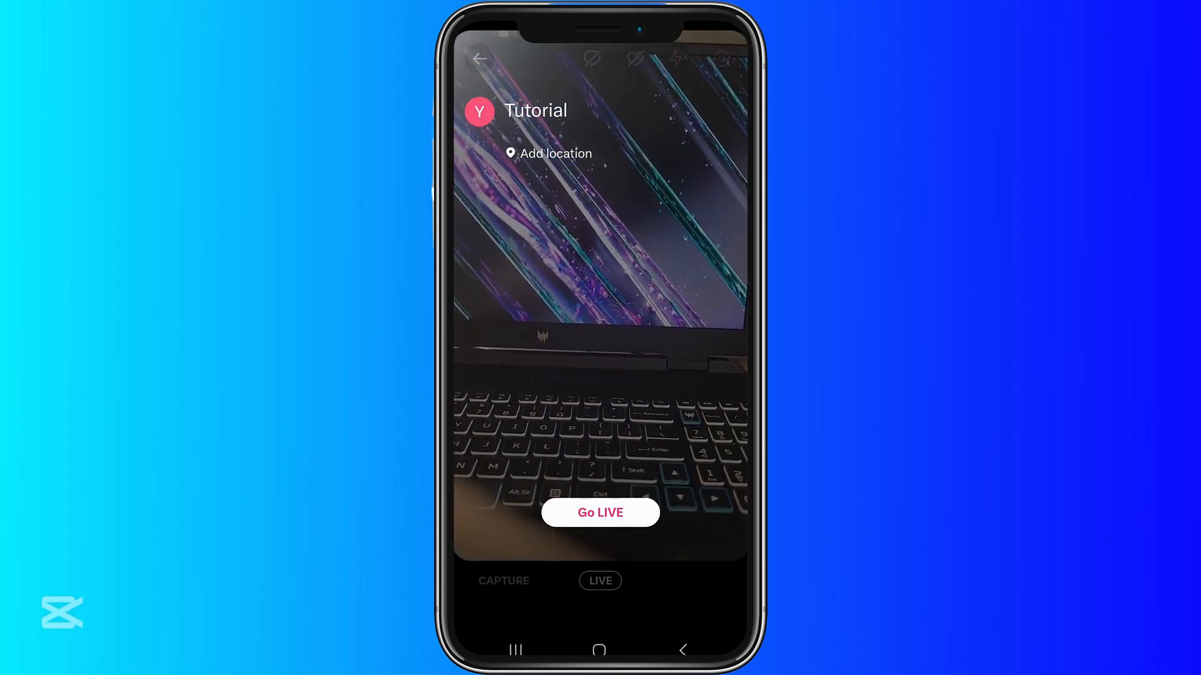
# - Leave the live setup and return to the For you feed
pyautogui.click(535, 110)
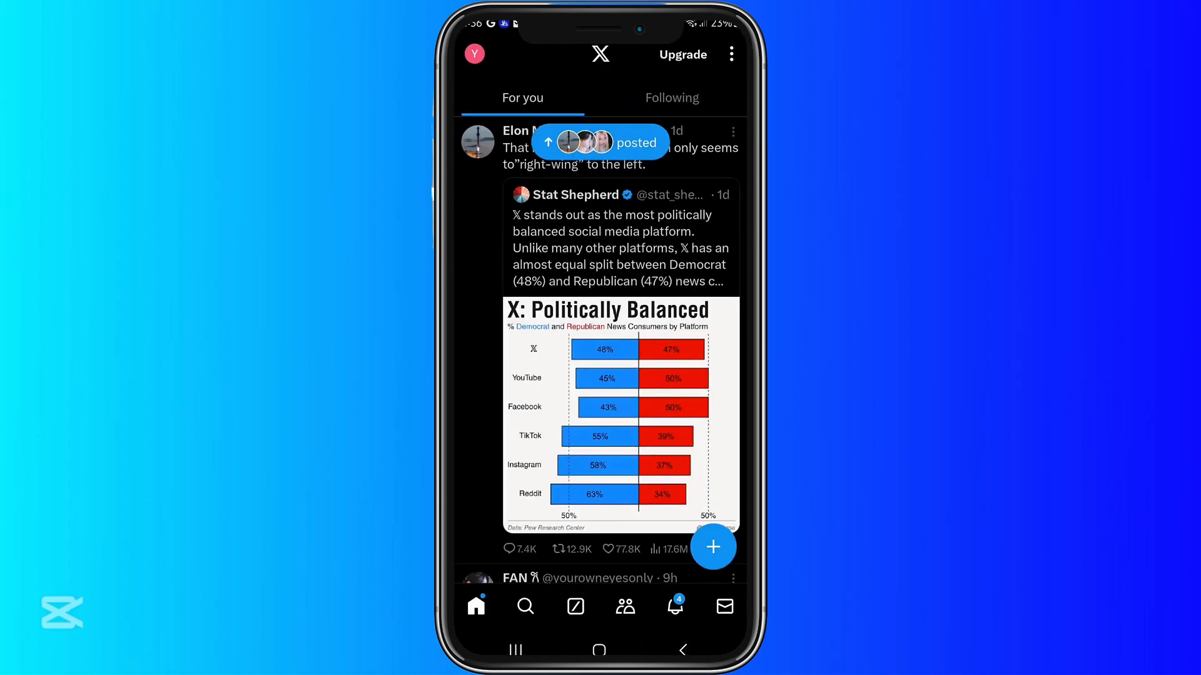
pyautogui.scroll(-3)
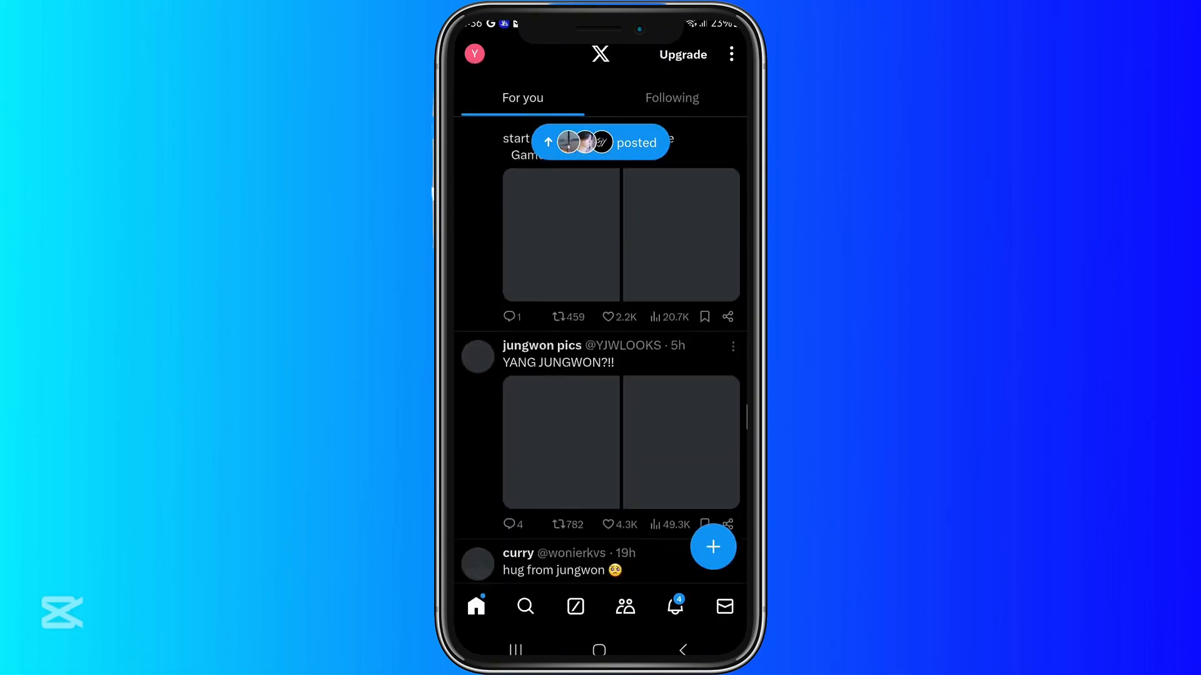